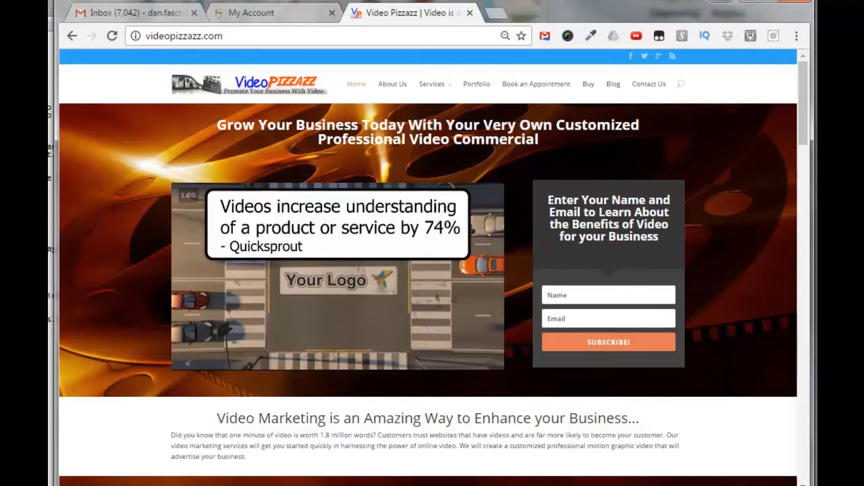
- Switch to the GoDaddy My Account tab and show the My Products overview
click(273, 12)
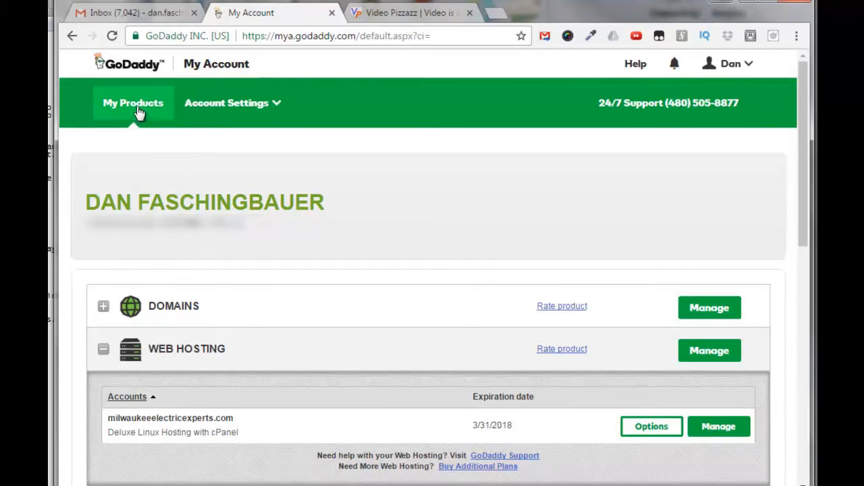
click(132, 102)
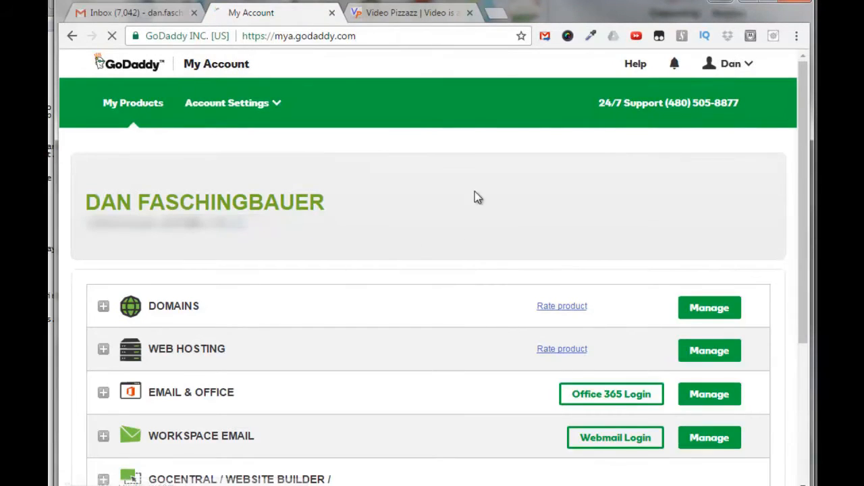
mouse_move(219, 356)
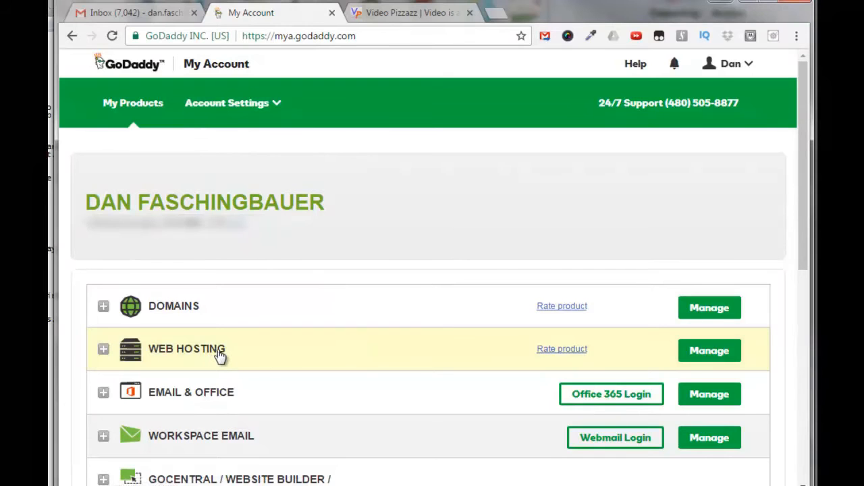
mouse_move(56, 372)
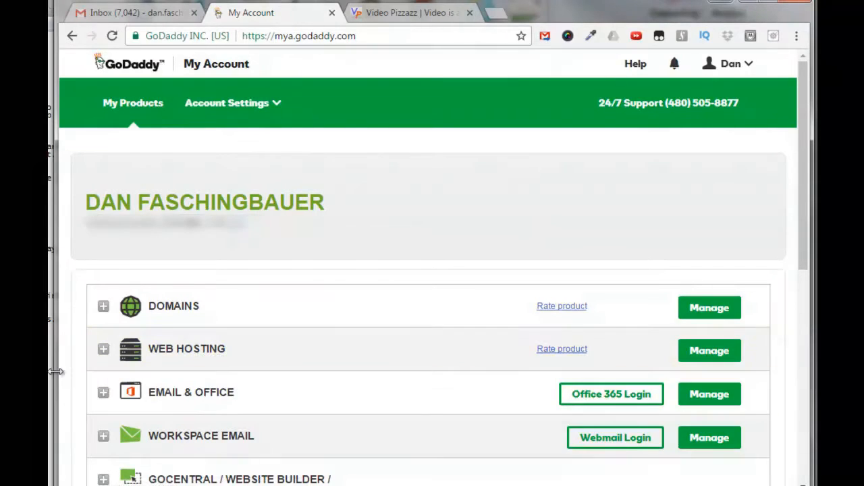
mouse_move(196, 308)
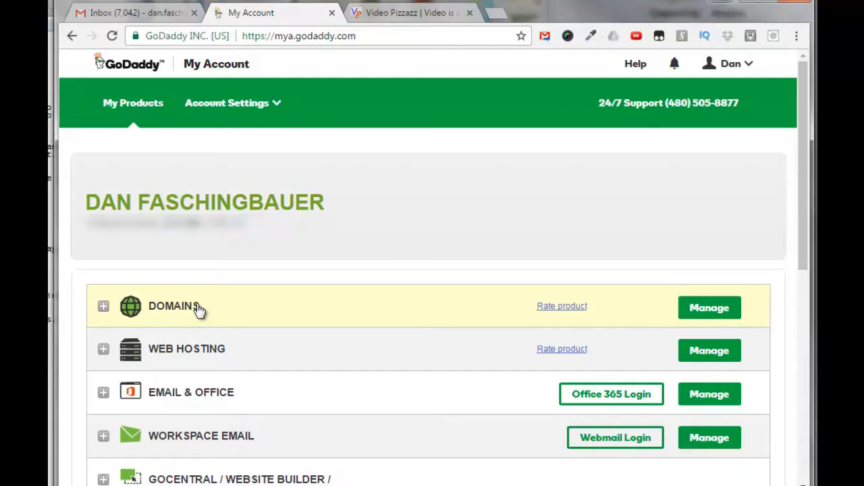
mouse_move(289, 367)
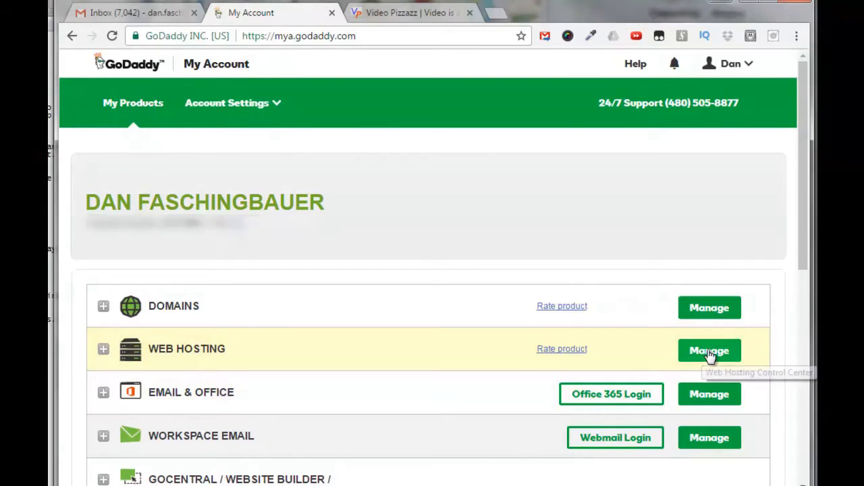
- Manage Web Hosting to list all hosting accounts, including milwaukeeelectricexperts.com
click(709, 351)
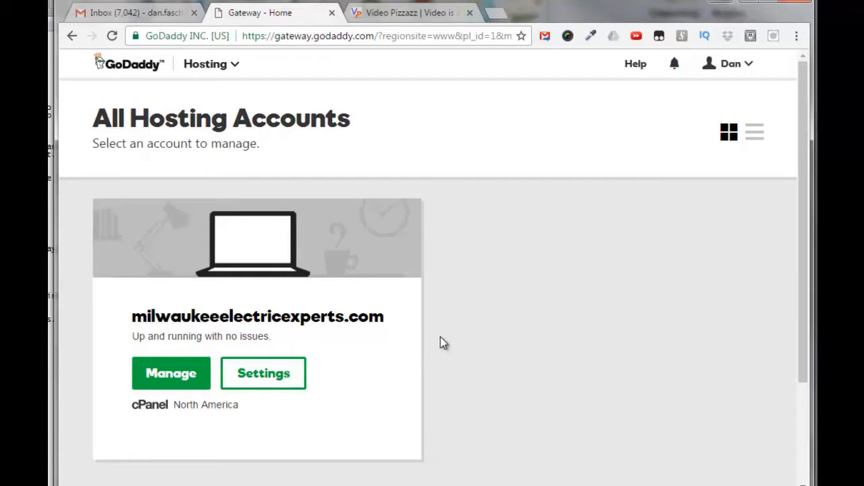
mouse_move(454, 351)
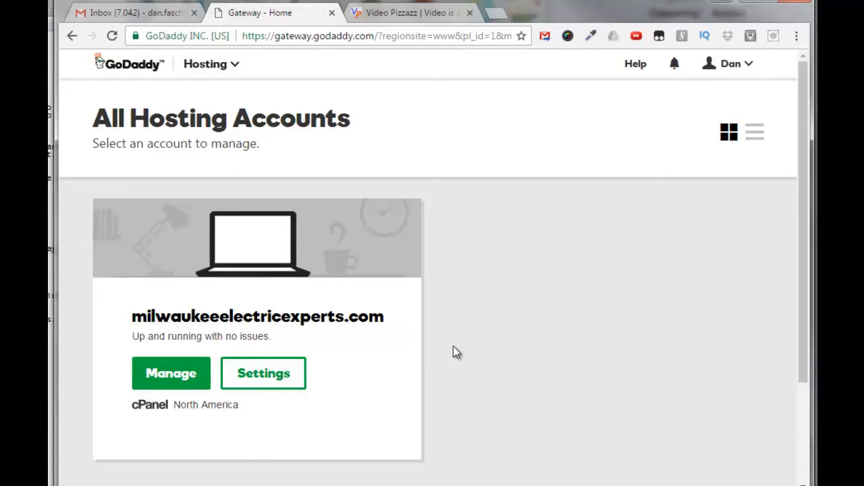
mouse_move(483, 368)
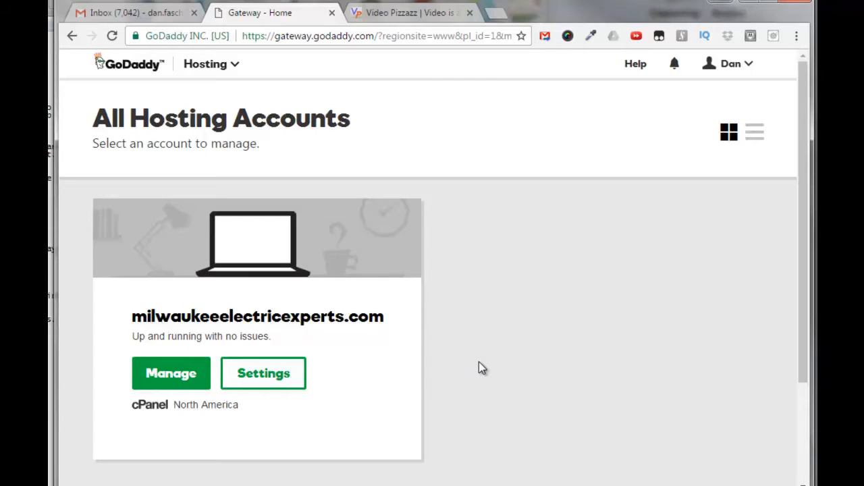
mouse_move(171, 373)
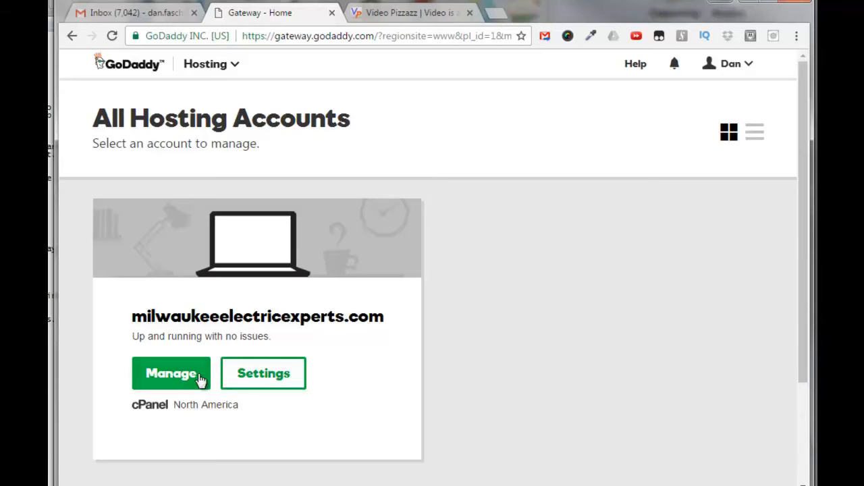
- Open cPanel for milwaukeeelectricexperts.com, scroll to Domains, and go to Addon Domains
click(171, 373)
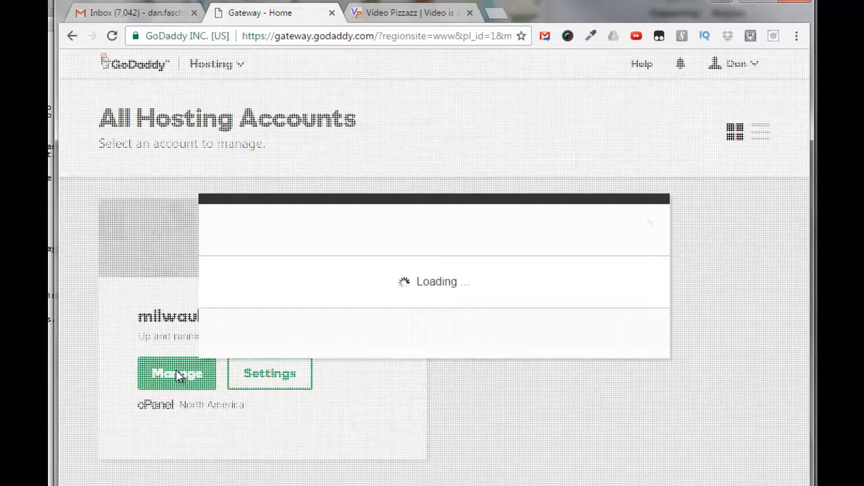
click(176, 373)
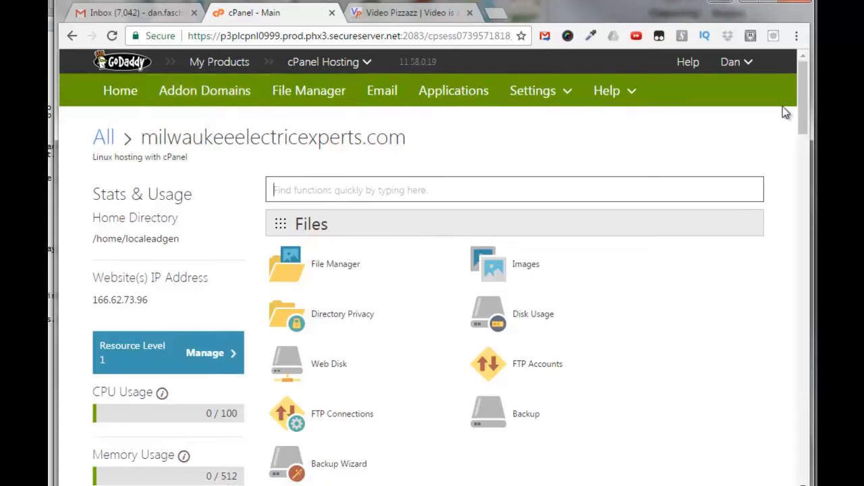
scroll(down, 3)
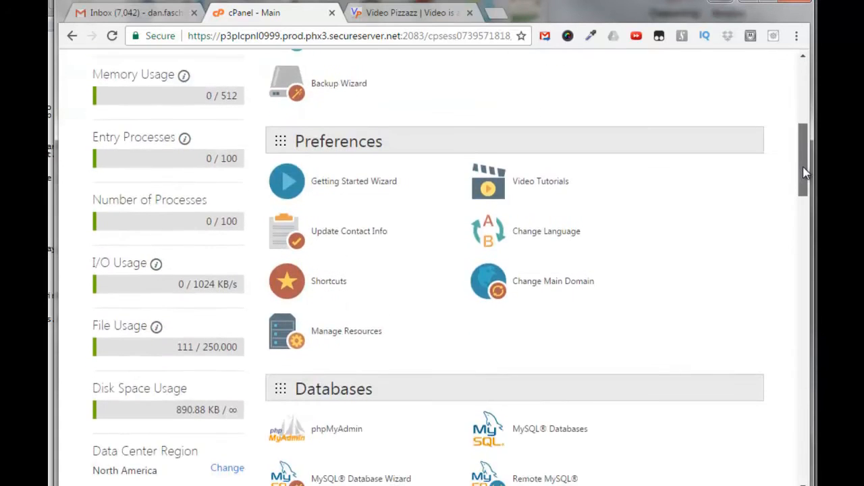
scroll(down, 3)
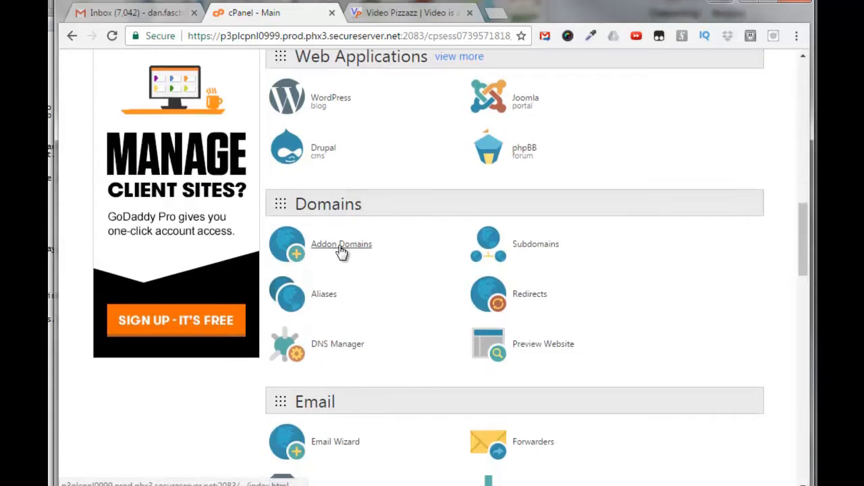
mouse_move(456, 241)
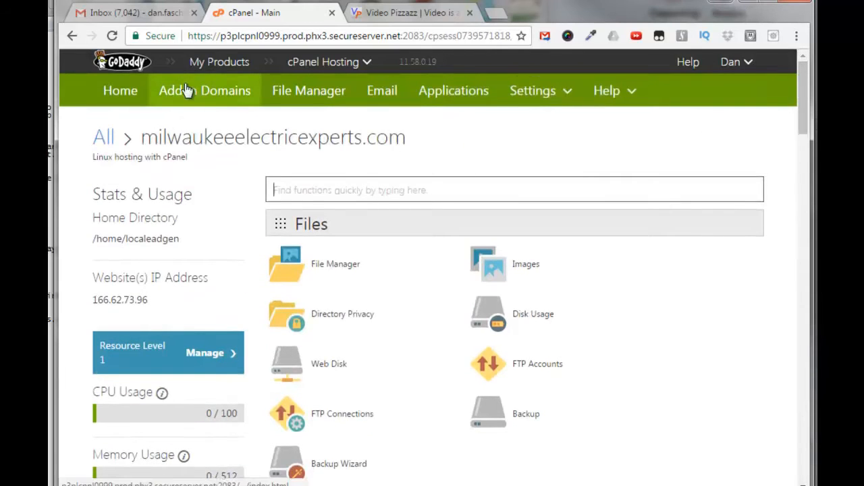
click(205, 91)
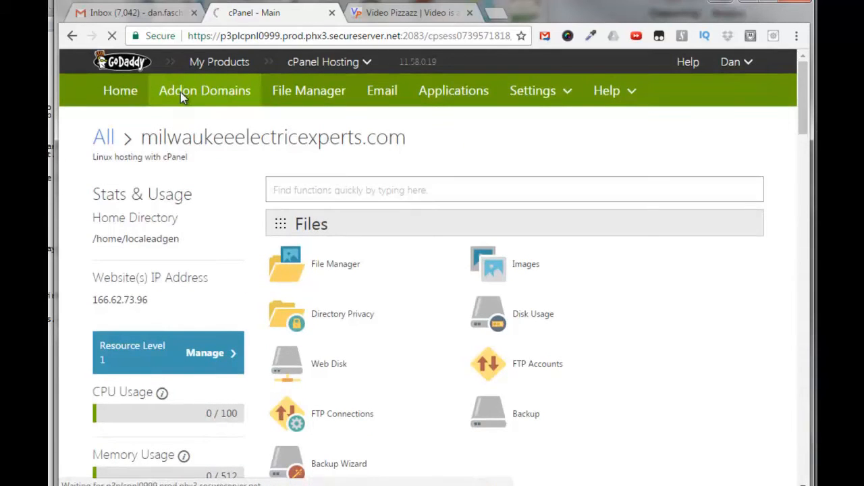
- Paste MilwaukeeSepticandDrainPros.com as the new domain, auto-filling subdomain and public_html document root
click(205, 91)
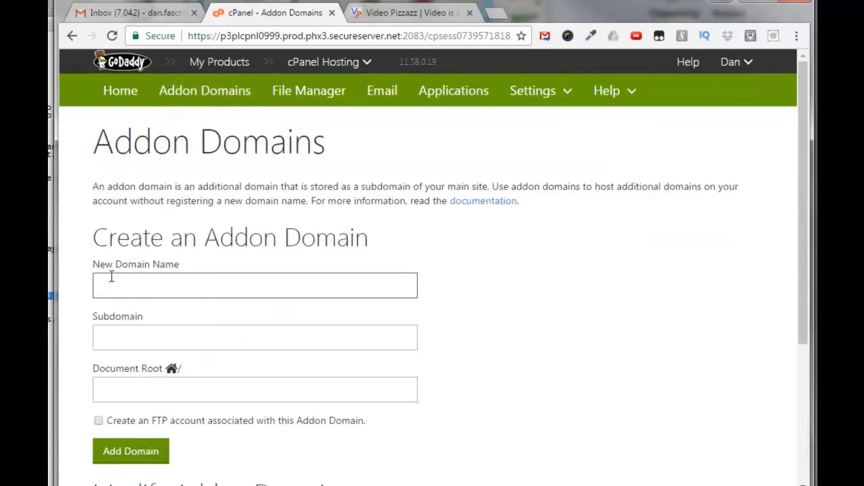
right_click(111, 276)
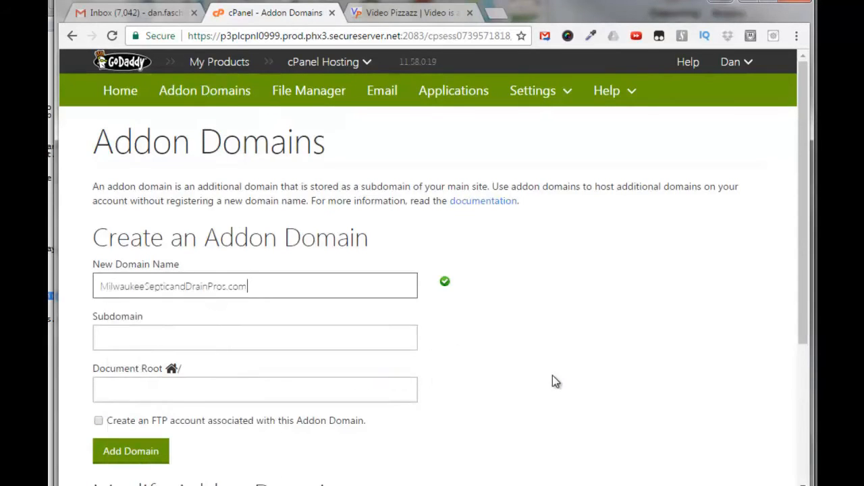
mouse_move(565, 376)
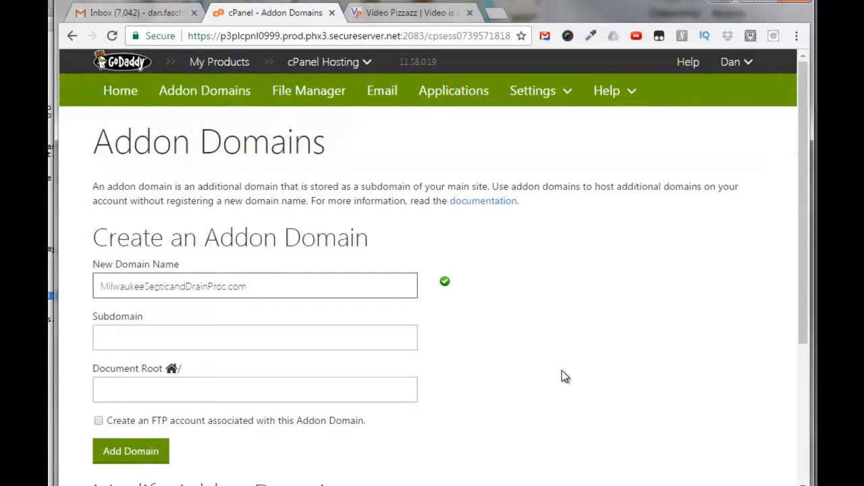
mouse_move(448, 289)
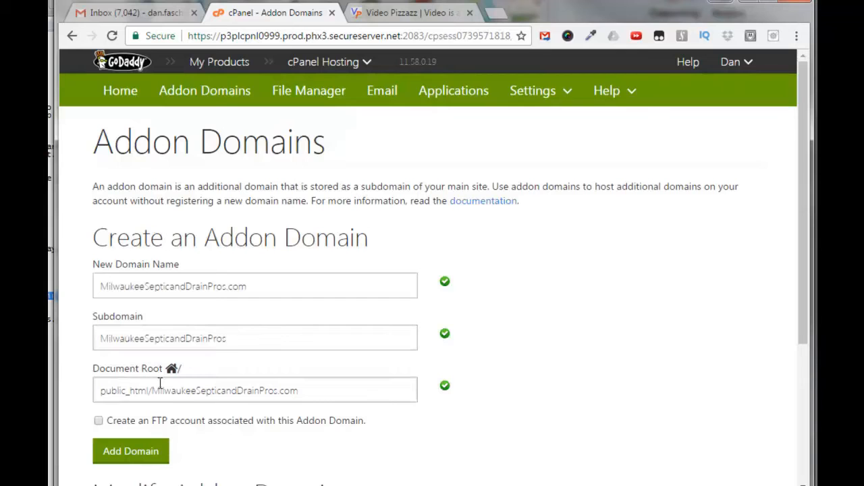
mouse_move(267, 414)
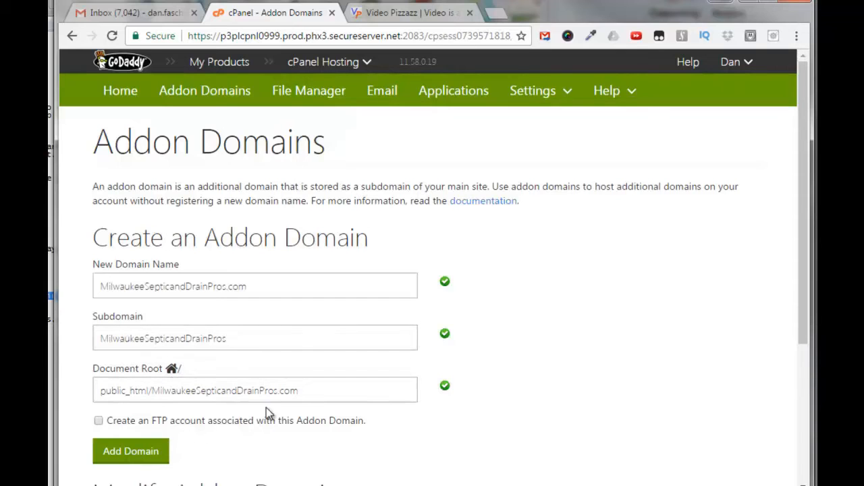
click(254, 337)
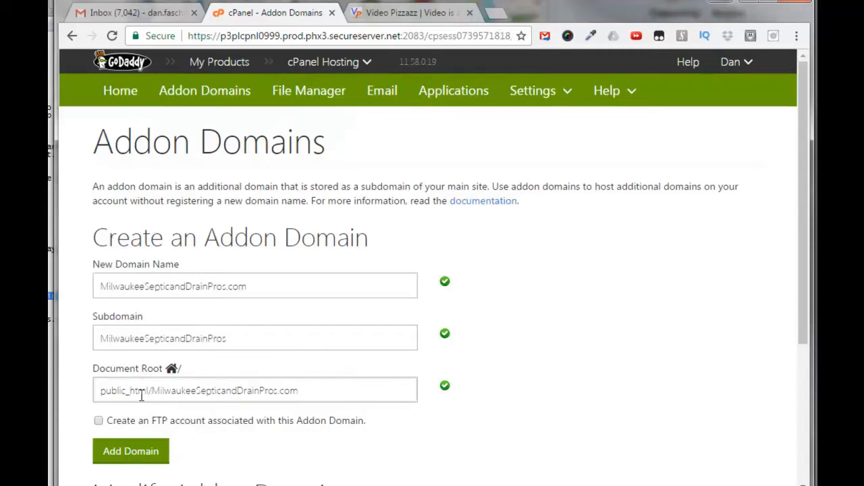
scroll(down, 3)
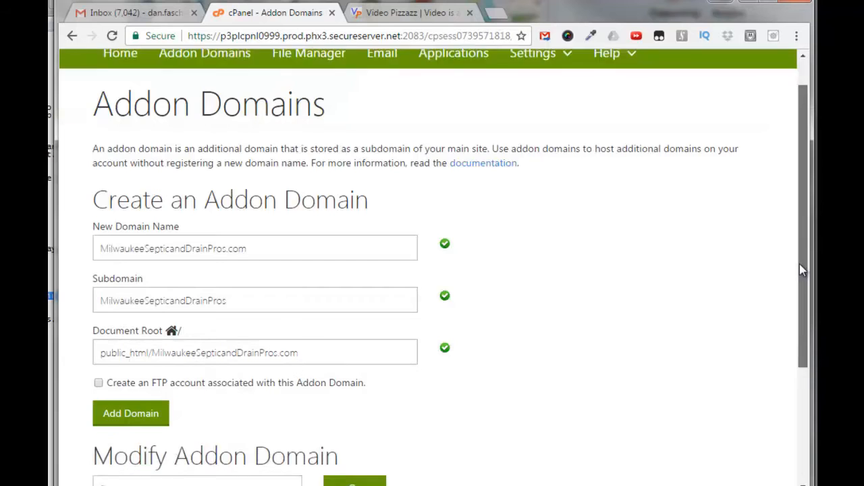
scroll(down, 3)
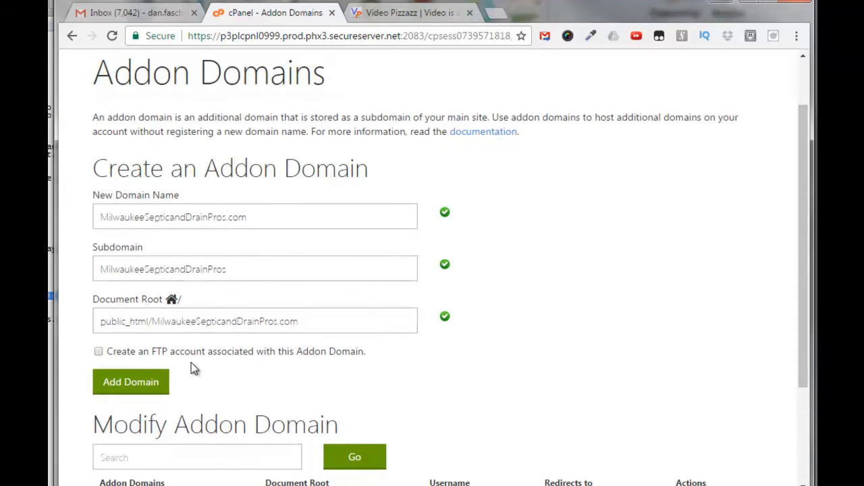
mouse_move(508, 385)
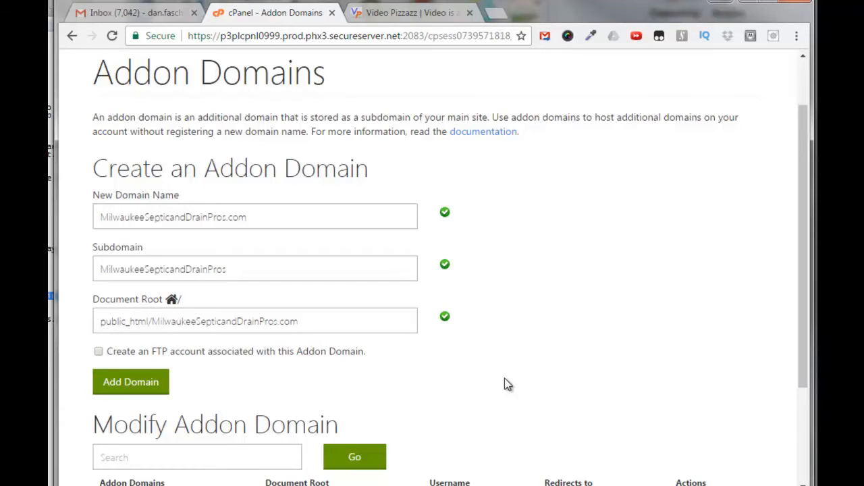
scroll(down, 3)
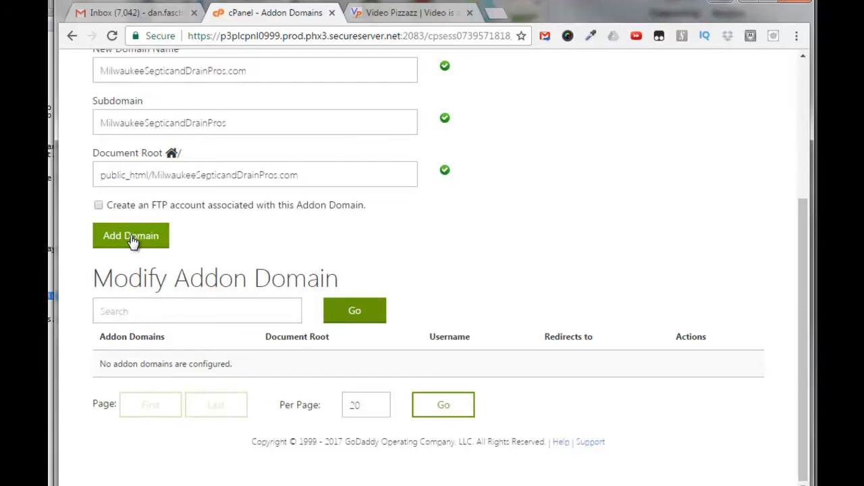
- Click Add Domain to create MilwaukeeSepticandDrainPros.com and get the confirmation
click(131, 235)
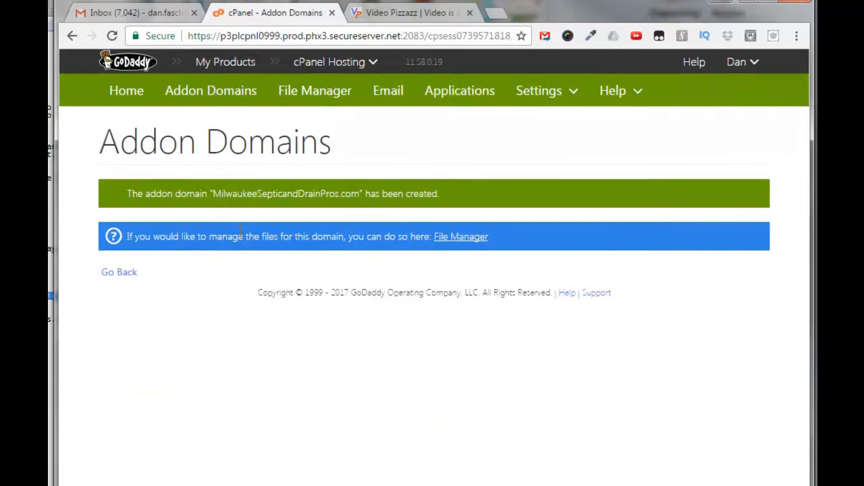
mouse_move(418, 206)
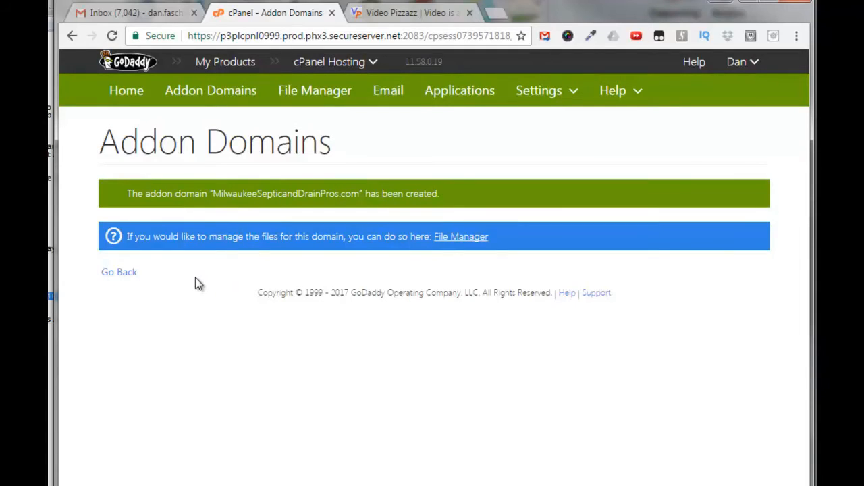
mouse_move(413, 260)
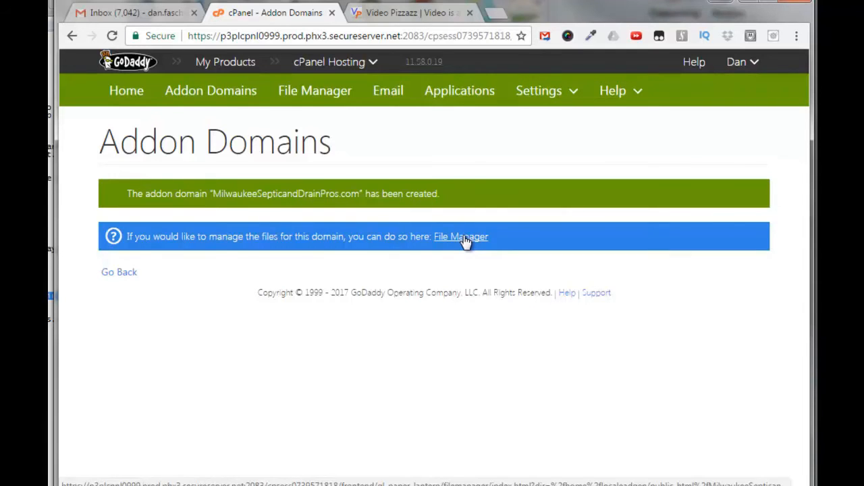
- Follow the success banner's link to the new domain's File Manager folder, containing only cgi-bin
click(461, 236)
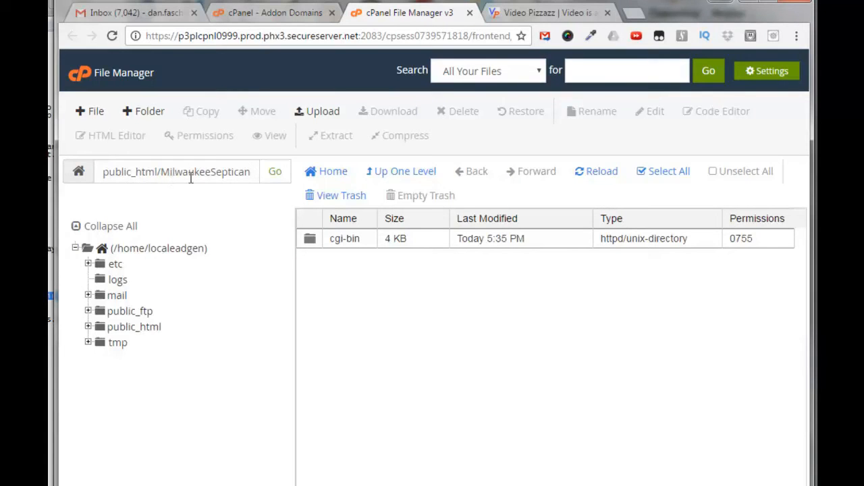
mouse_move(275, 172)
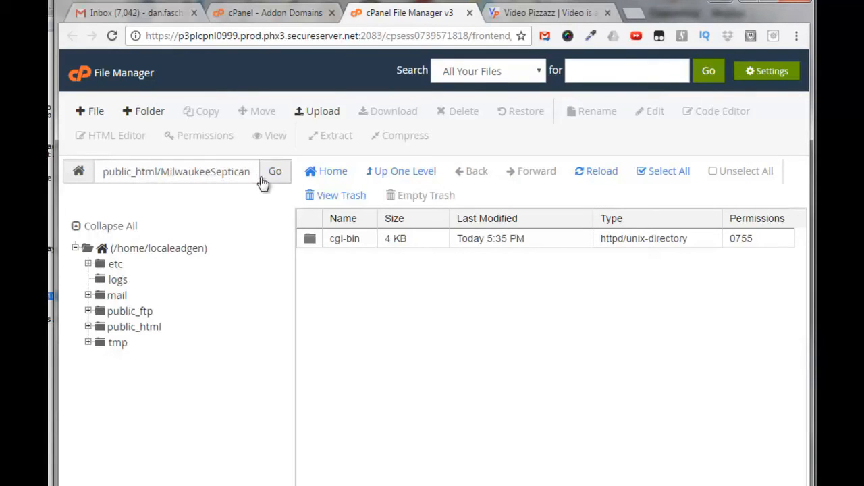
mouse_move(266, 196)
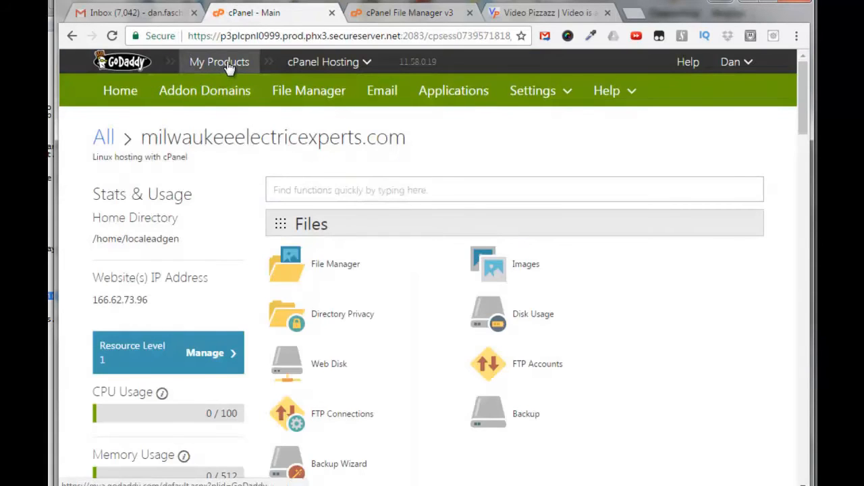
- From My Products, expand Web Hosting and manage milwaukeeelectricexperts.com to reopen cPanel
click(219, 62)
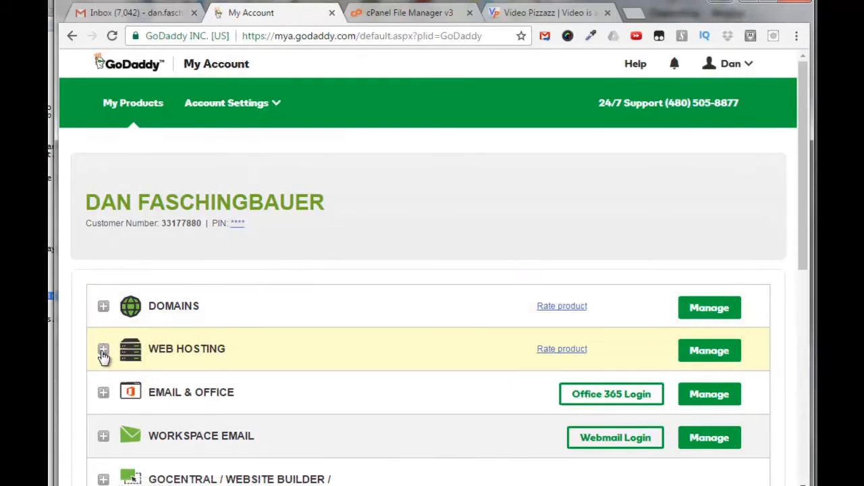
click(103, 349)
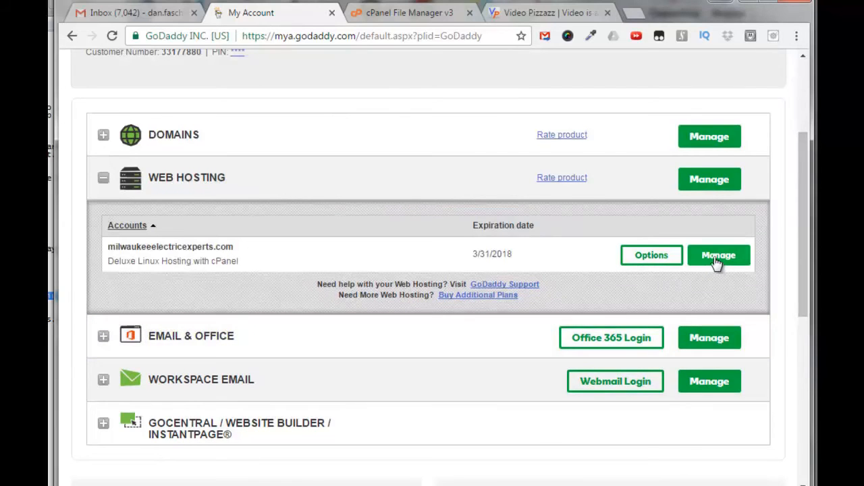
click(719, 255)
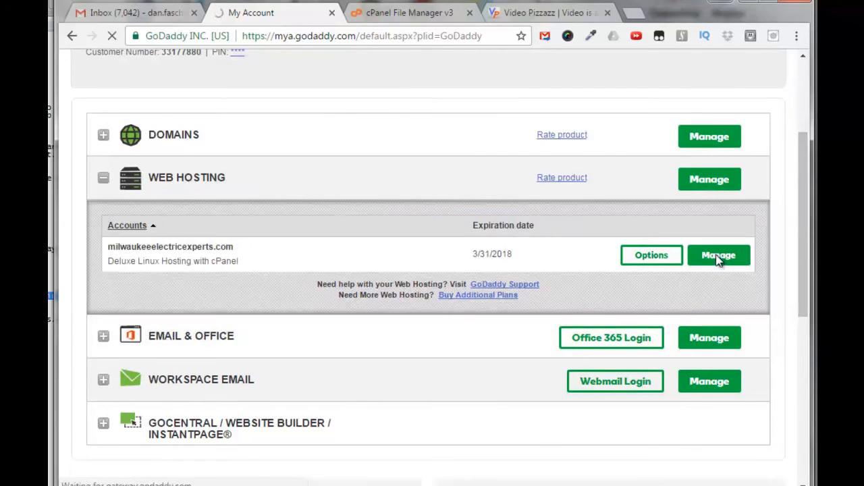
click(719, 255)
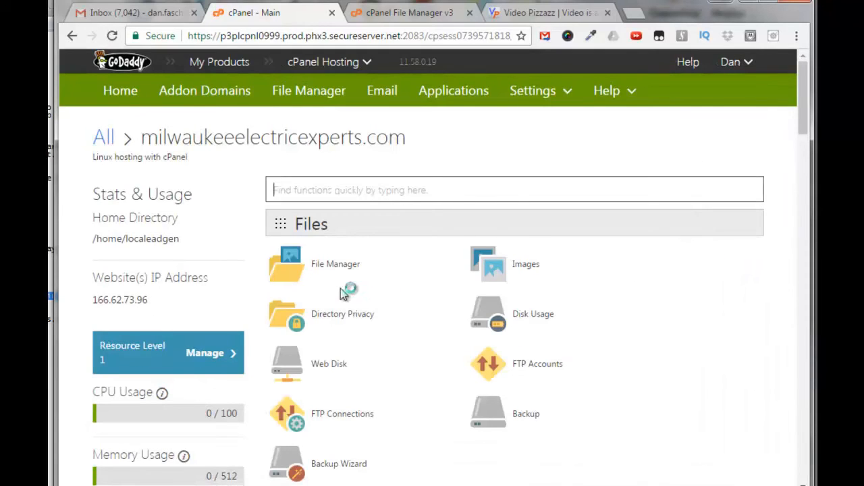
- Open File Manager at the milwaukeesepticanddrainpros.com document root, public_html/MilwaukeeSeptican…
click(287, 263)
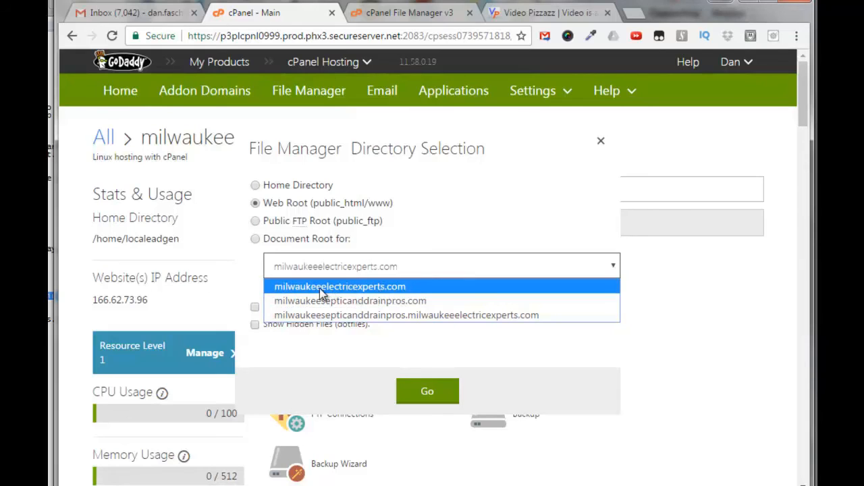
mouse_move(310, 297)
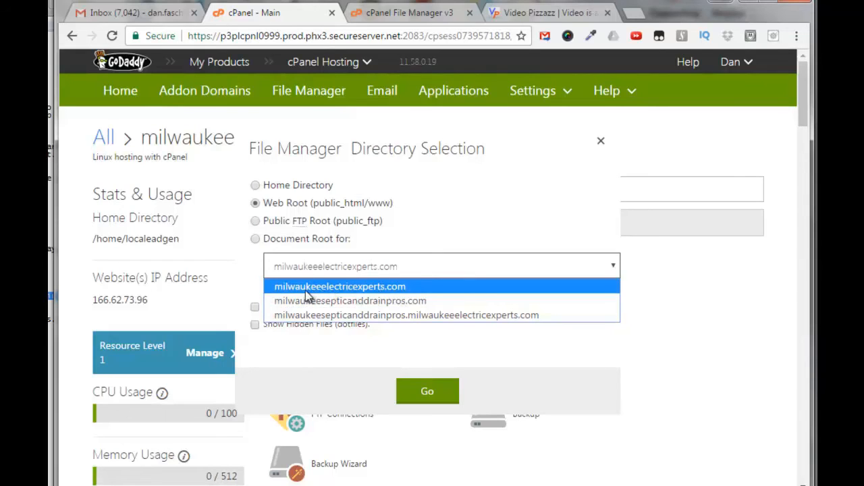
mouse_move(365, 301)
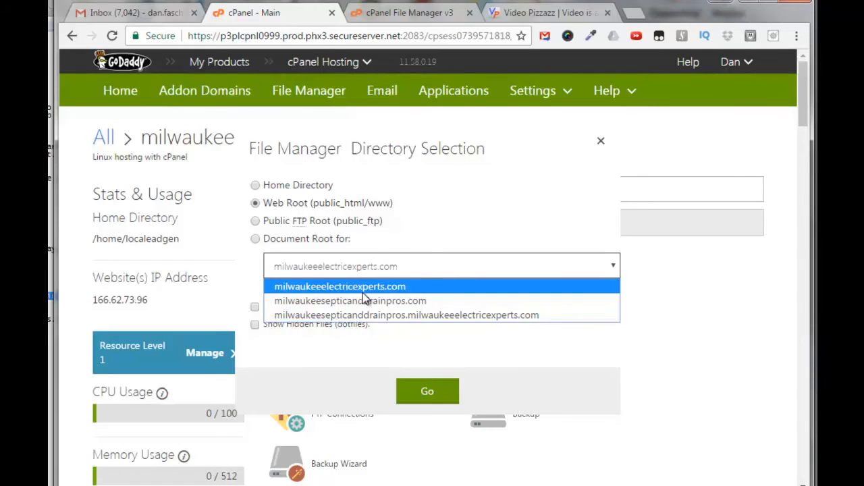
mouse_move(350, 300)
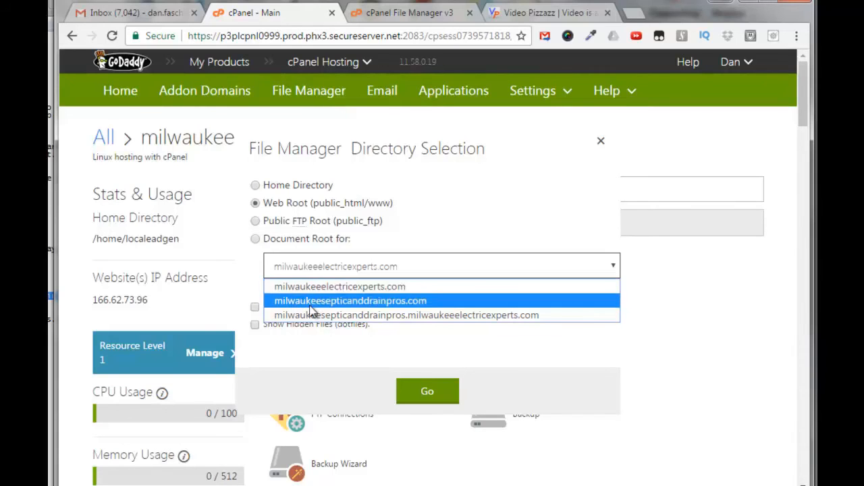
mouse_move(376, 313)
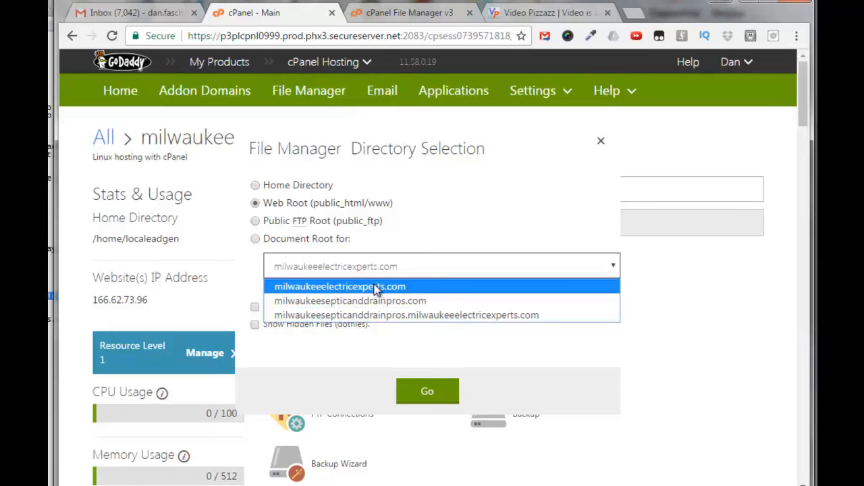
mouse_move(378, 301)
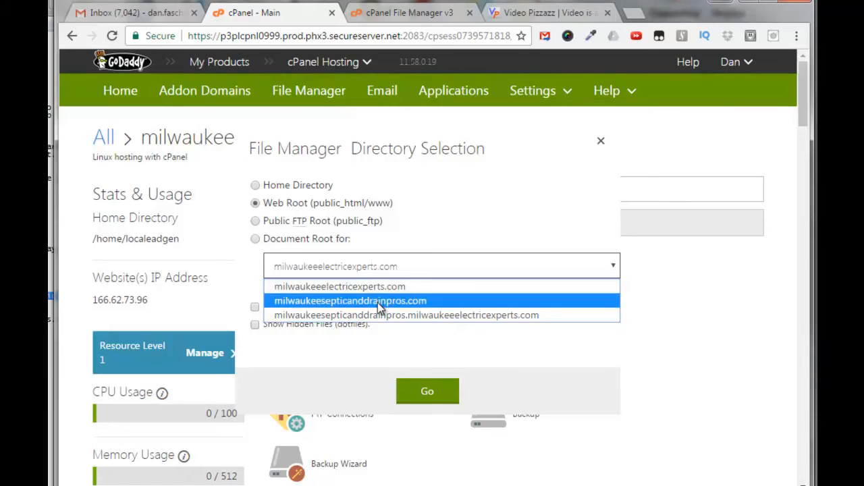
click(350, 301)
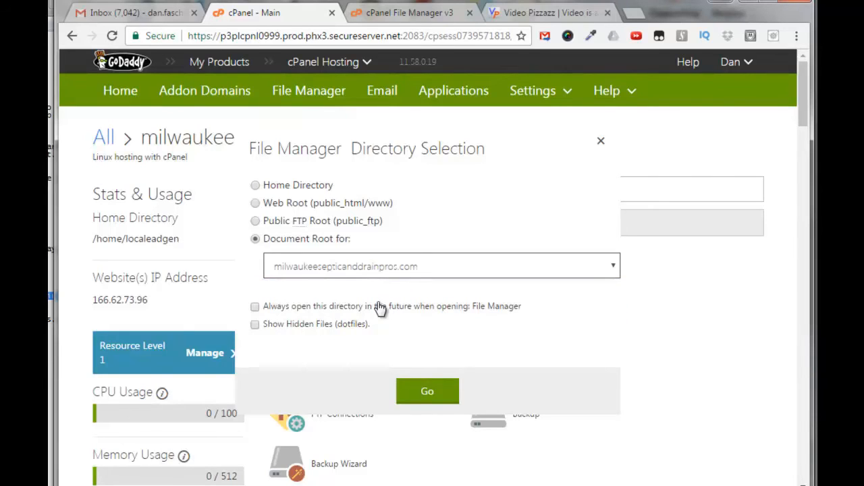
click(427, 391)
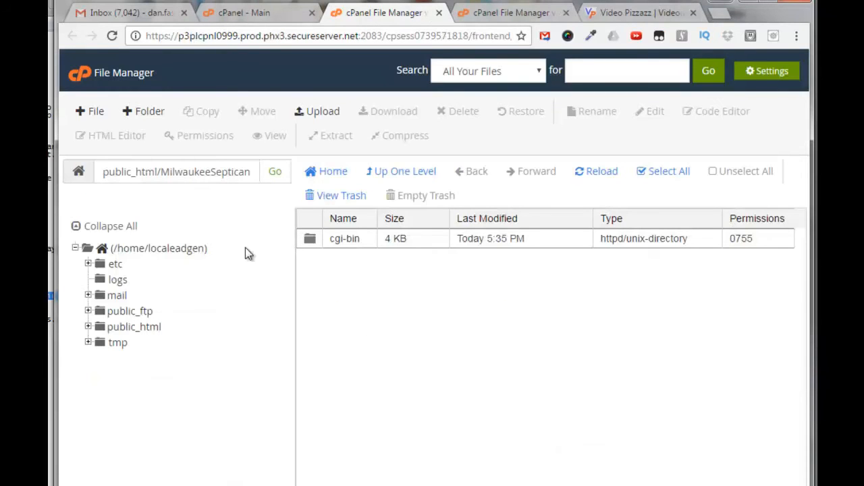
mouse_move(461, 348)
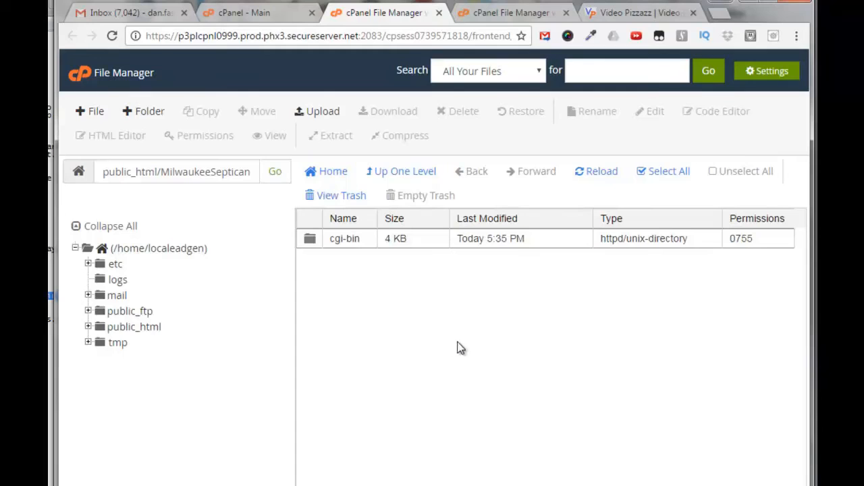
mouse_move(475, 341)
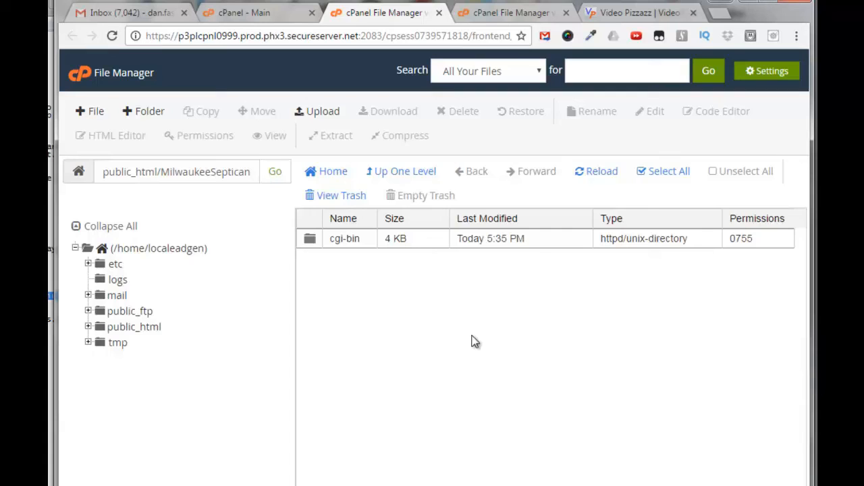
click(250, 12)
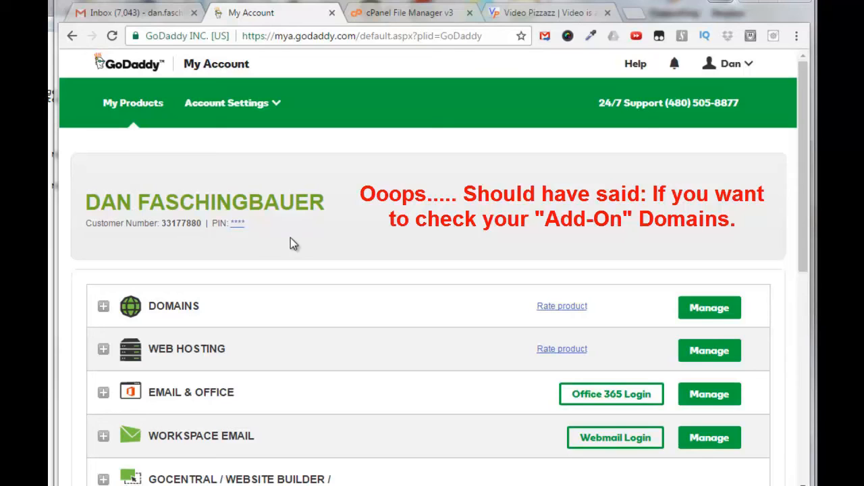
mouse_move(171, 365)
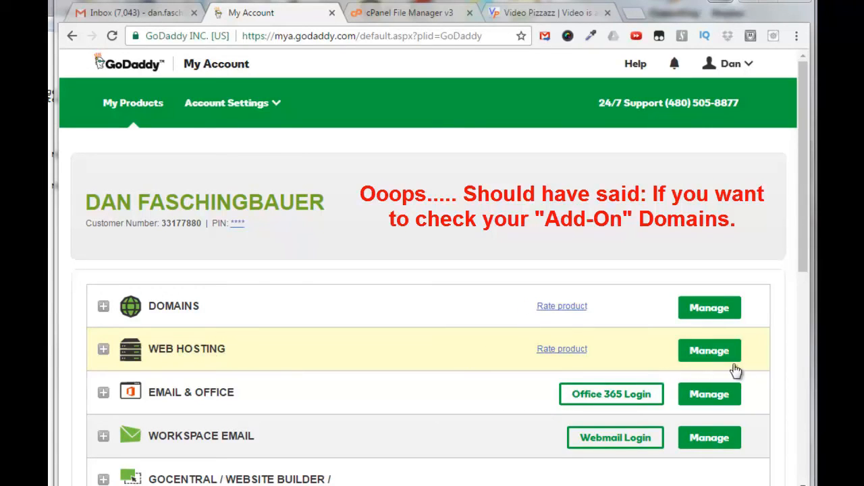
- Manage milwaukeeelectricexperts.com from the hosting accounts list and open Addon Domains
click(709, 350)
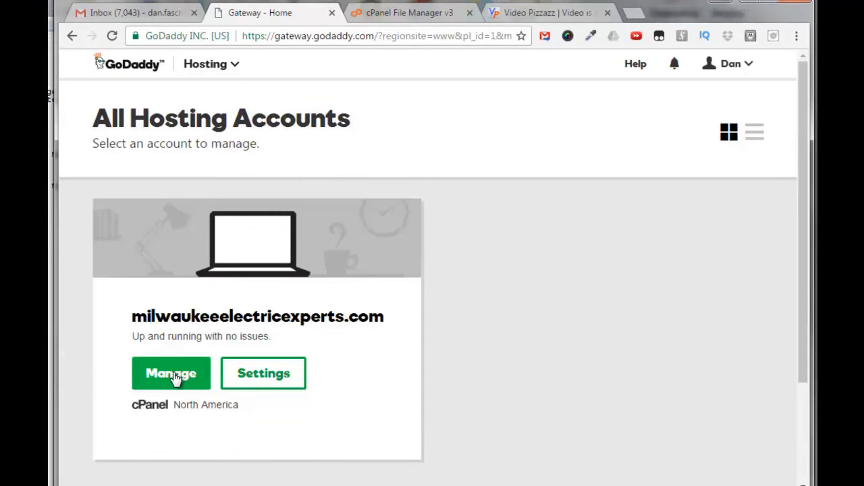
click(171, 374)
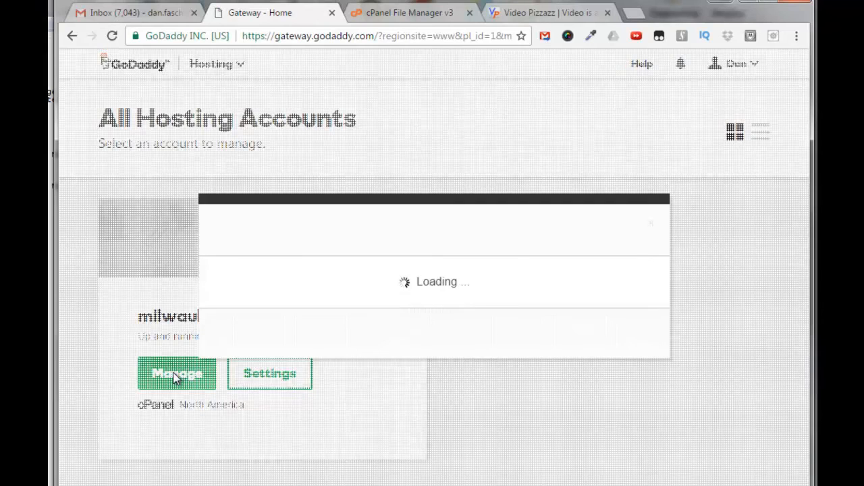
click(177, 373)
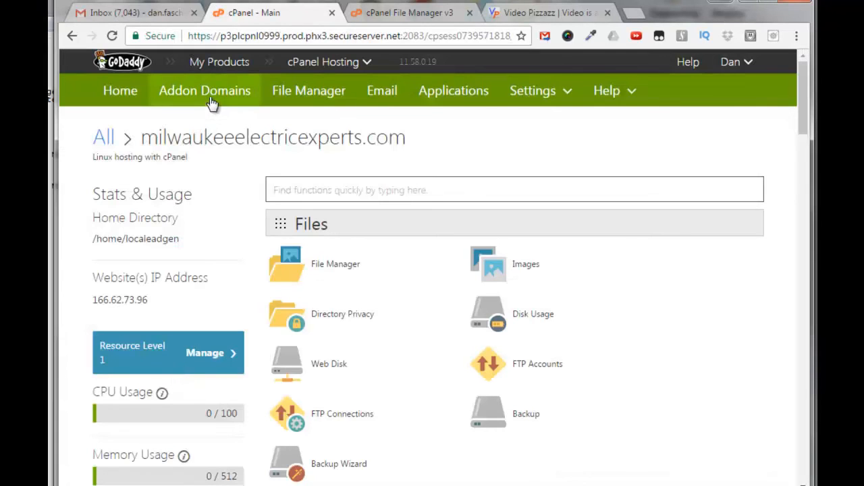
click(204, 91)
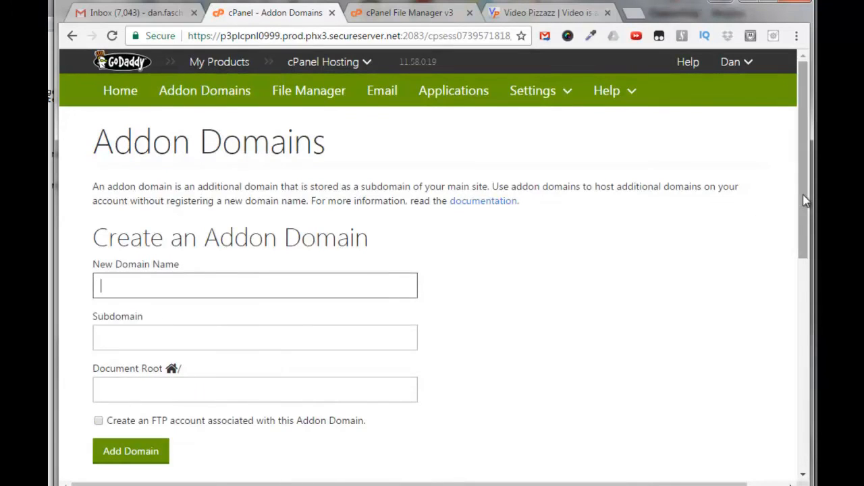
- Scroll down to the Modify Addon Domain table listing six existing addon domains
scroll(down, 3)
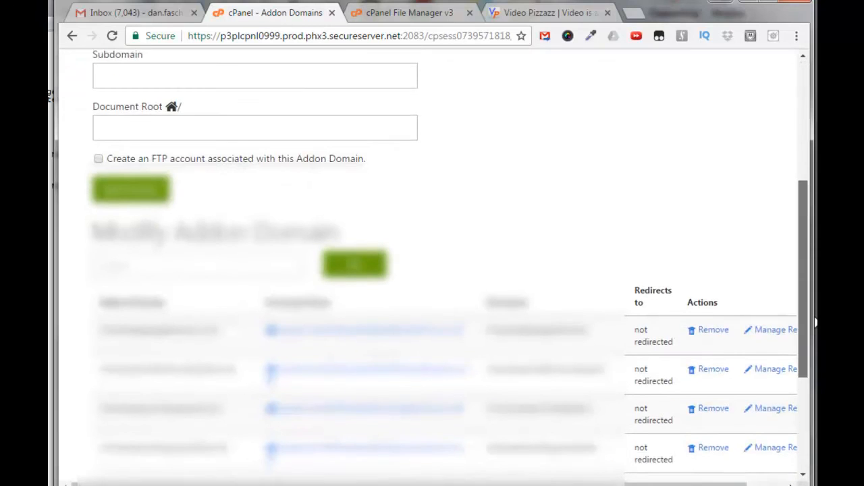
scroll(down, 3)
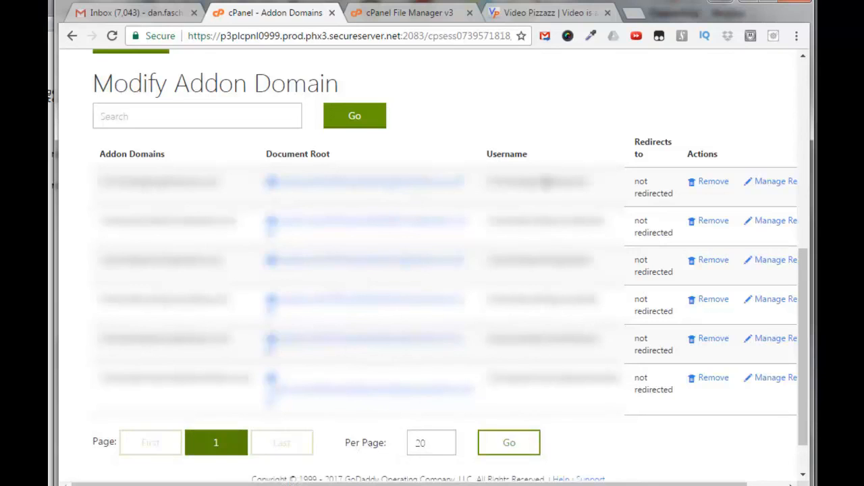
mouse_move(544, 324)
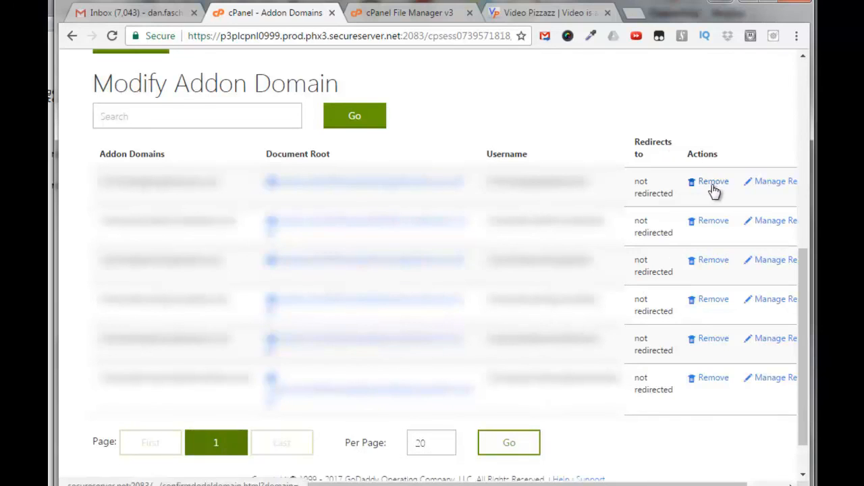
mouse_move(767, 364)
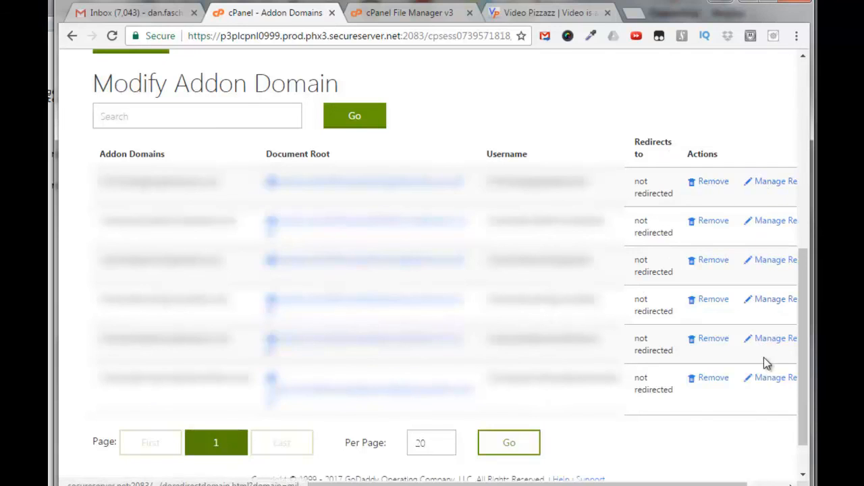
mouse_move(691, 447)
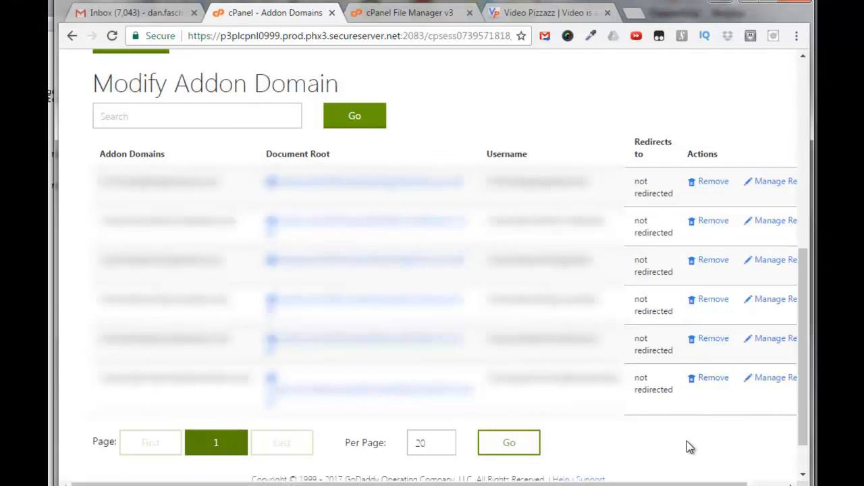